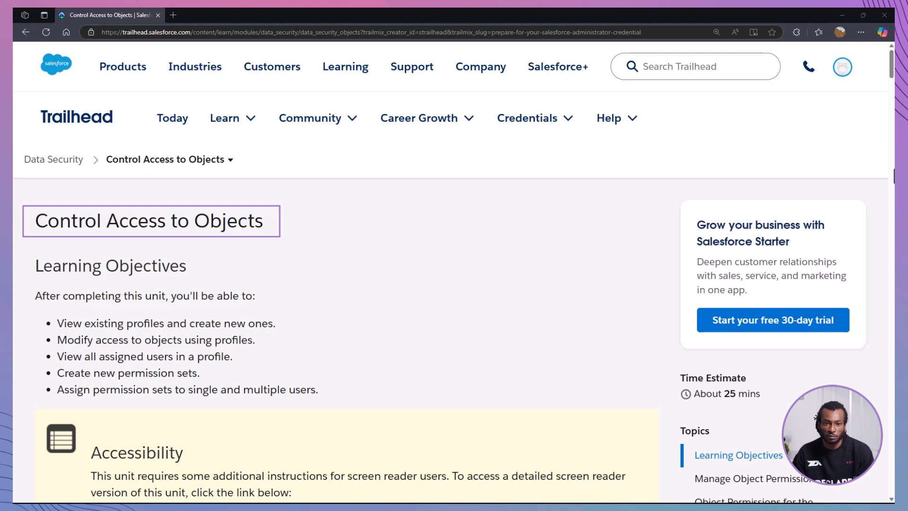
Find Profiles via Quick Find and go to the Profiles page
scroll("down", 3)
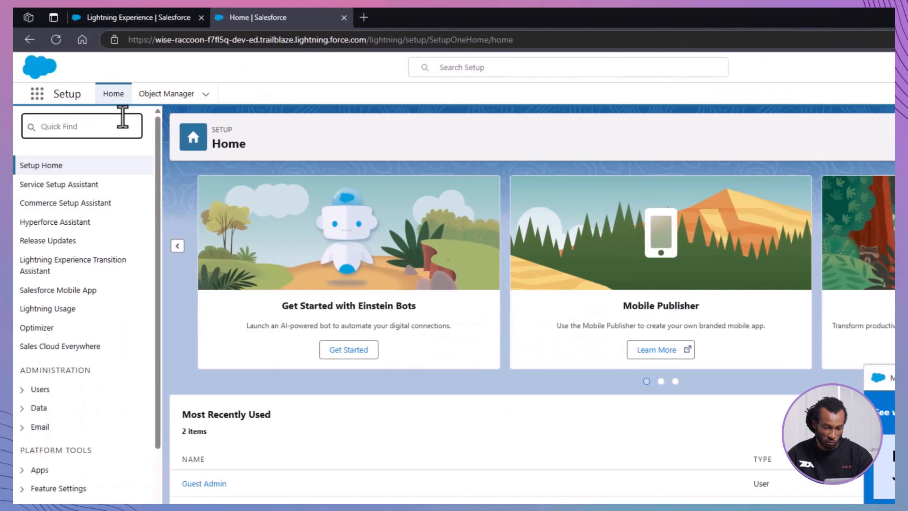
type("profiles")
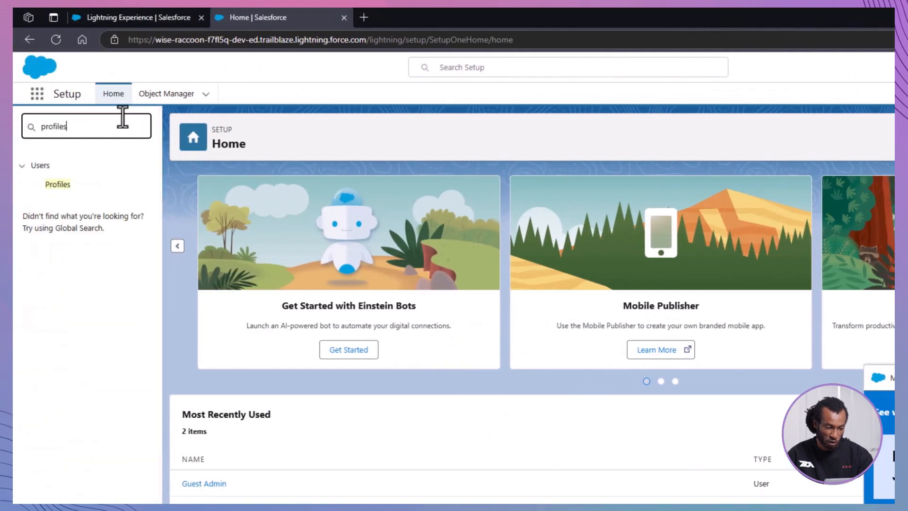
left_click(56, 184)
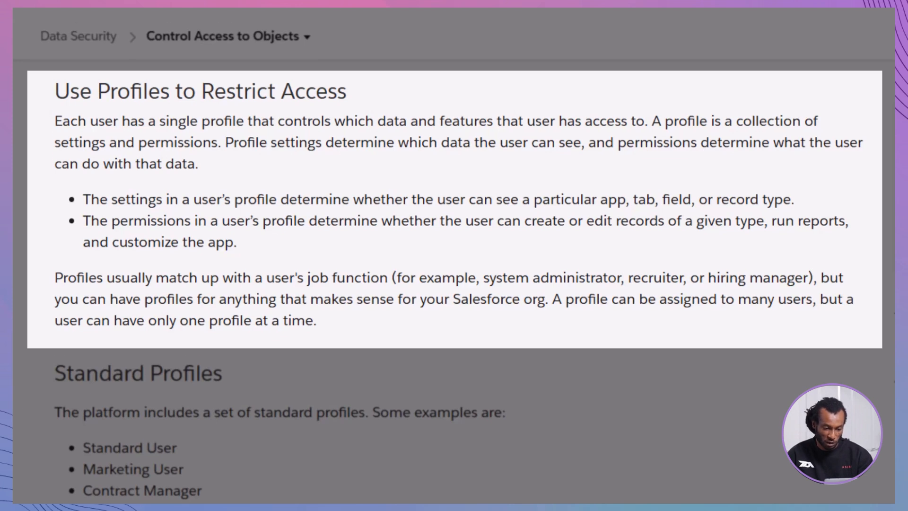
scroll("down", 3)
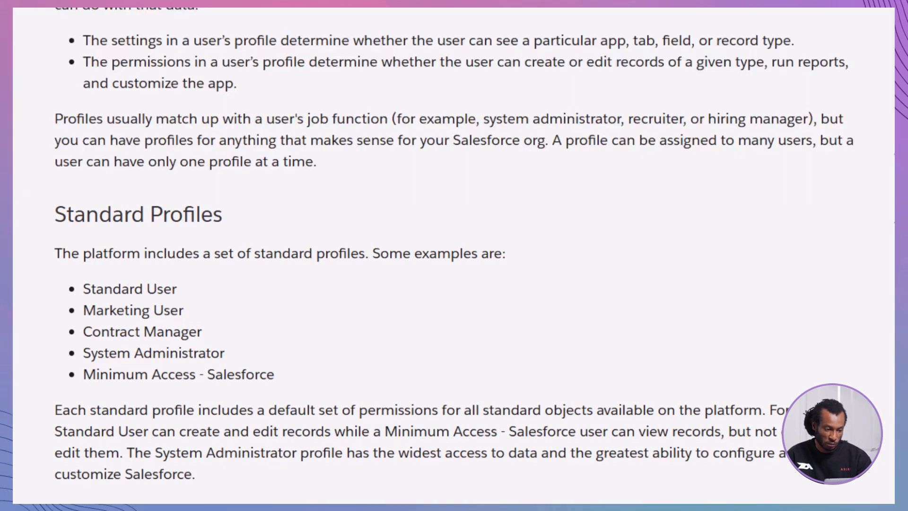
scroll("down", 3)
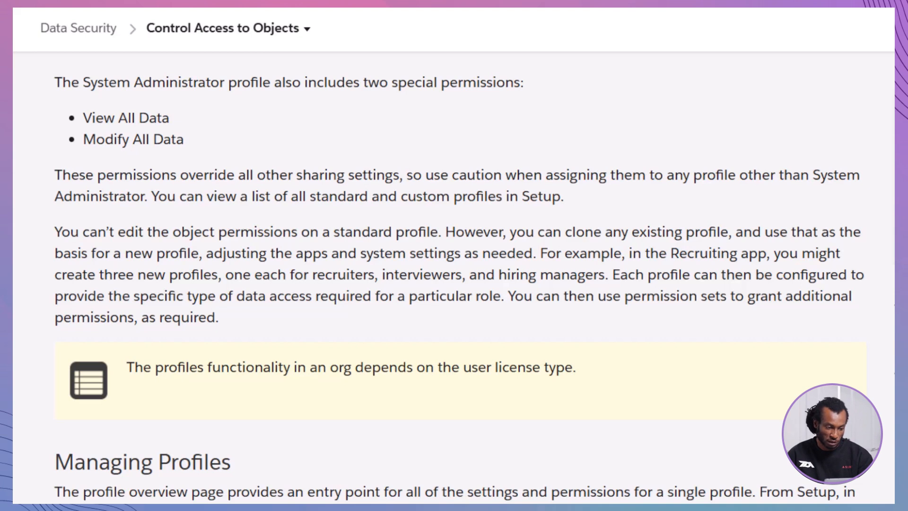
Show the All Profiles view listing standard and custom profiles with user licenses
left_click_drag(55, 232, 523, 254)
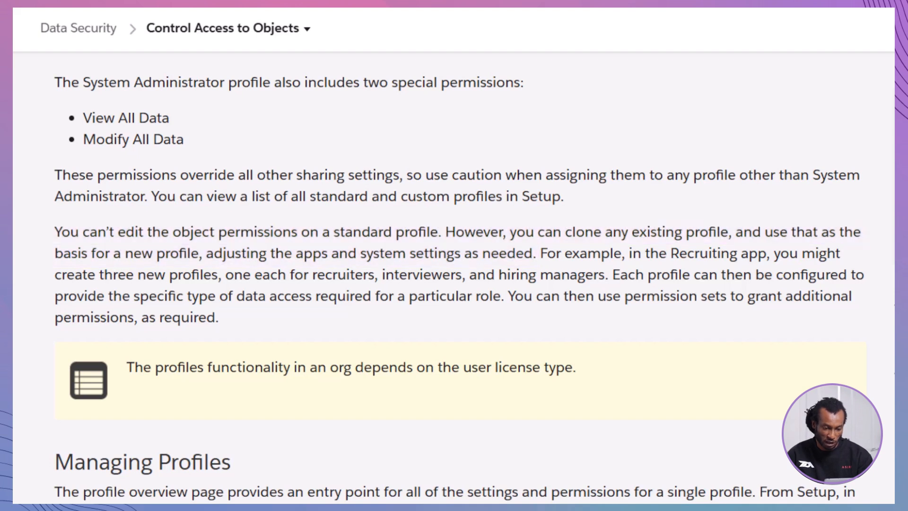
left_click_drag(54, 297, 507, 296)
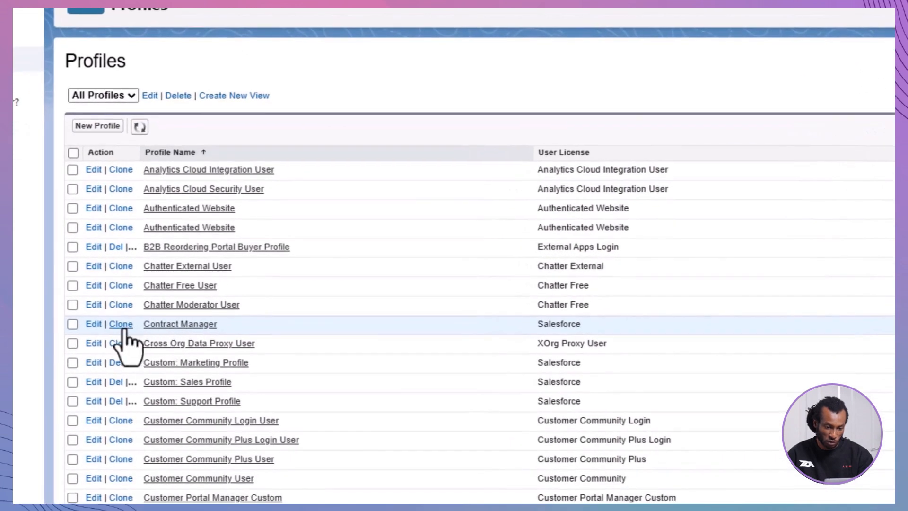
Clone Contract Manager into a new custom profile named New Profile
left_click(121, 324)
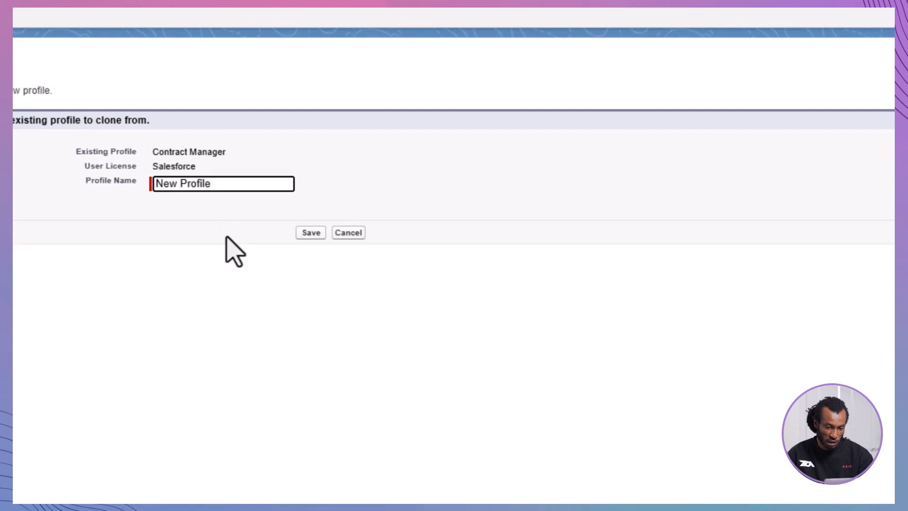
left_click(310, 232)
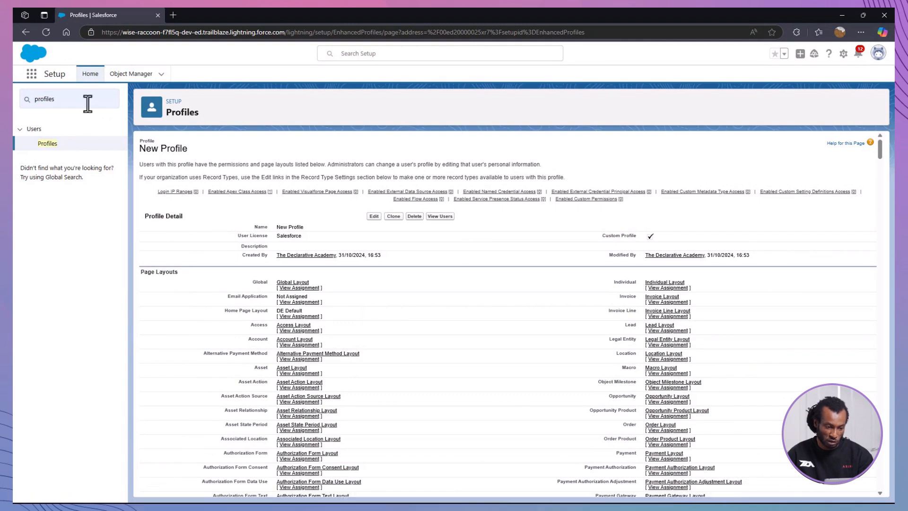
Assign New Profile to the Guest Admin user and return to the All Users list
type("users")
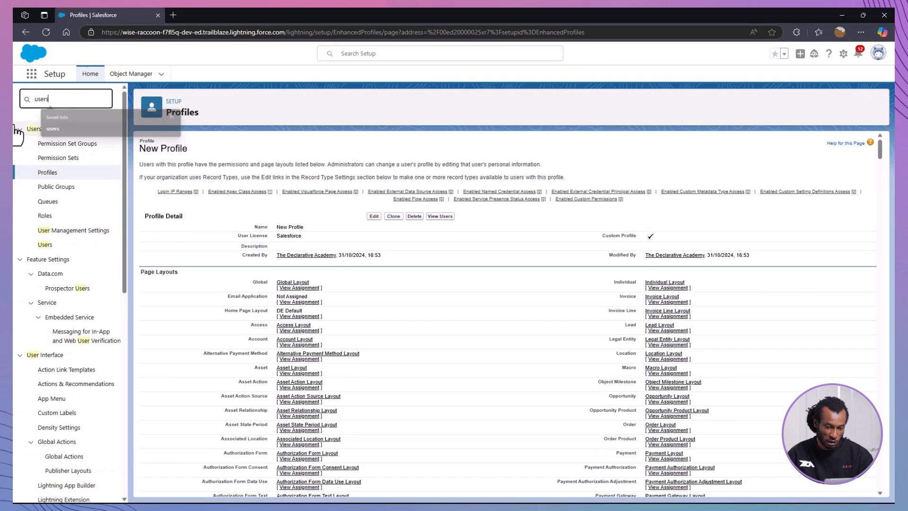
left_click(44, 244)
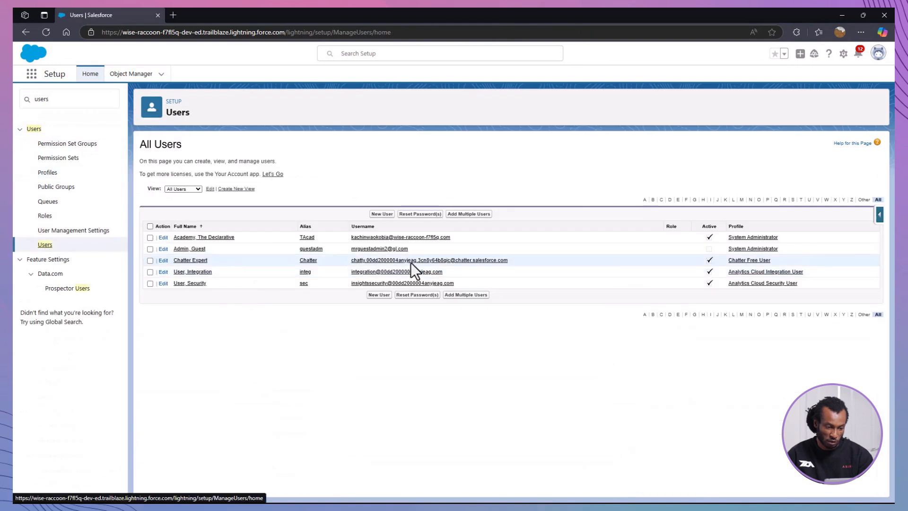
left_click(162, 249)
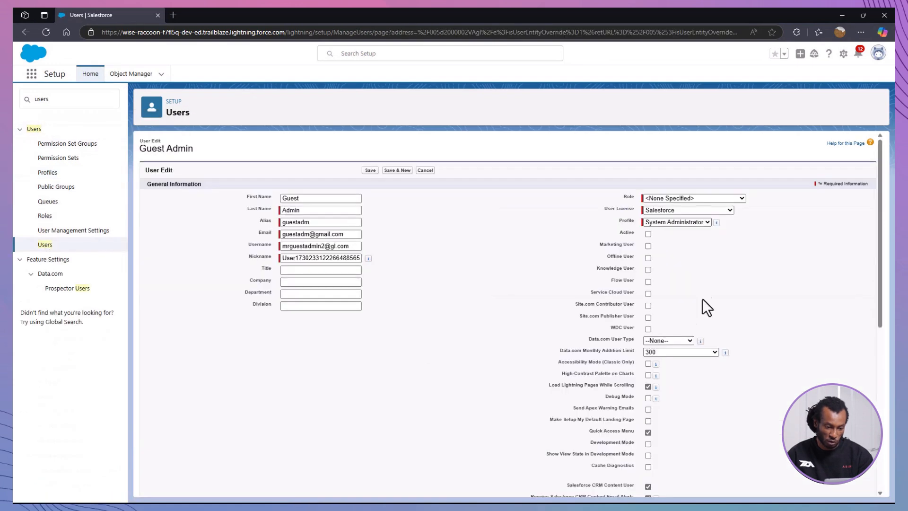
left_click(677, 221)
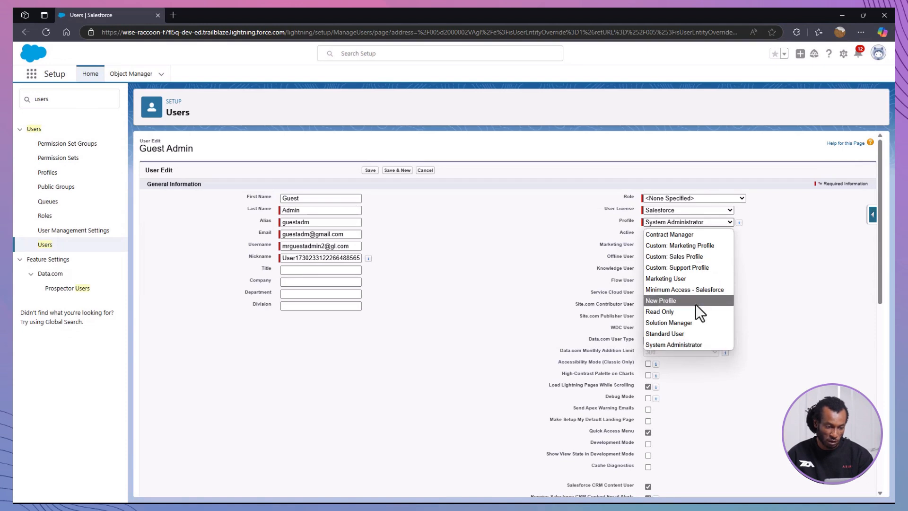
left_click(660, 301)
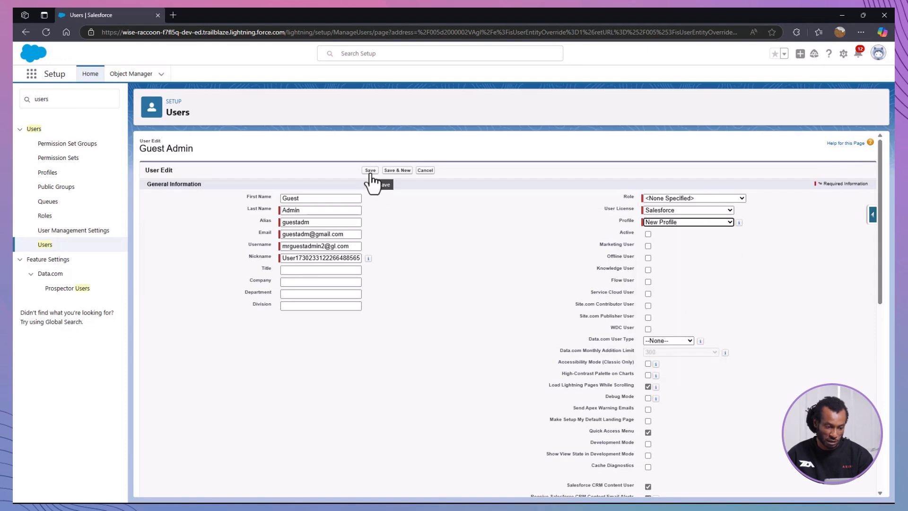
left_click(370, 171)
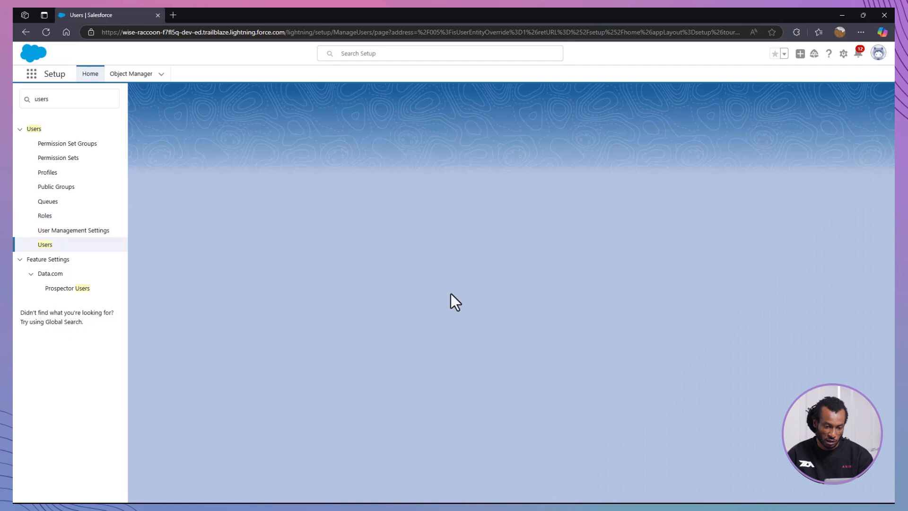
left_click(44, 244)
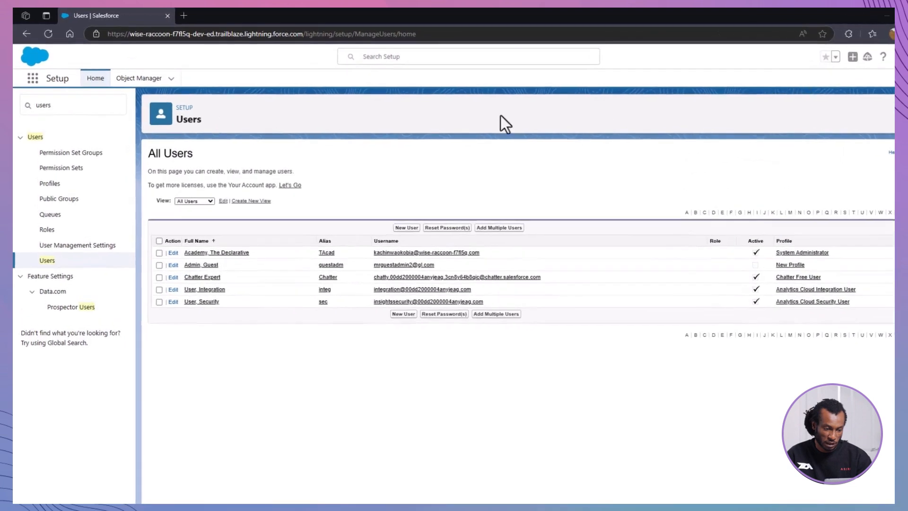
Save the Account Access permission set and go to Manage Assignments for it
left_click(61, 168)
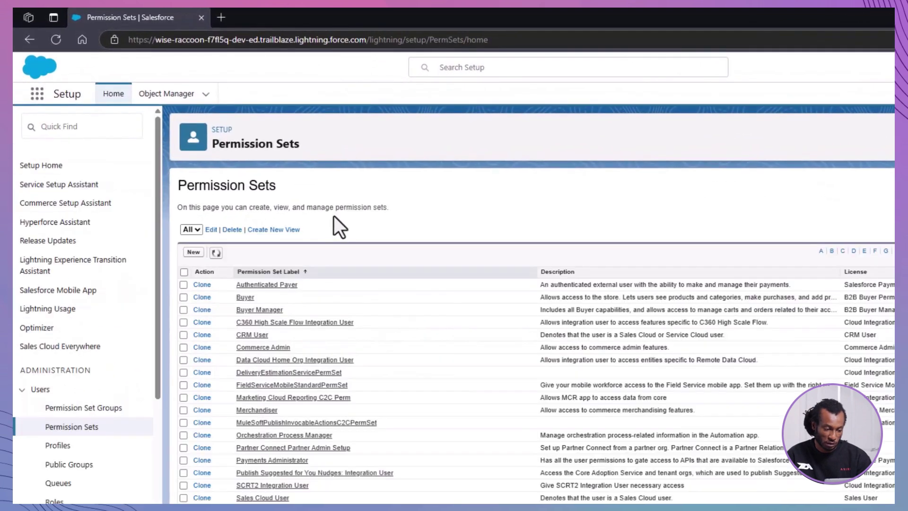
left_click(193, 252)
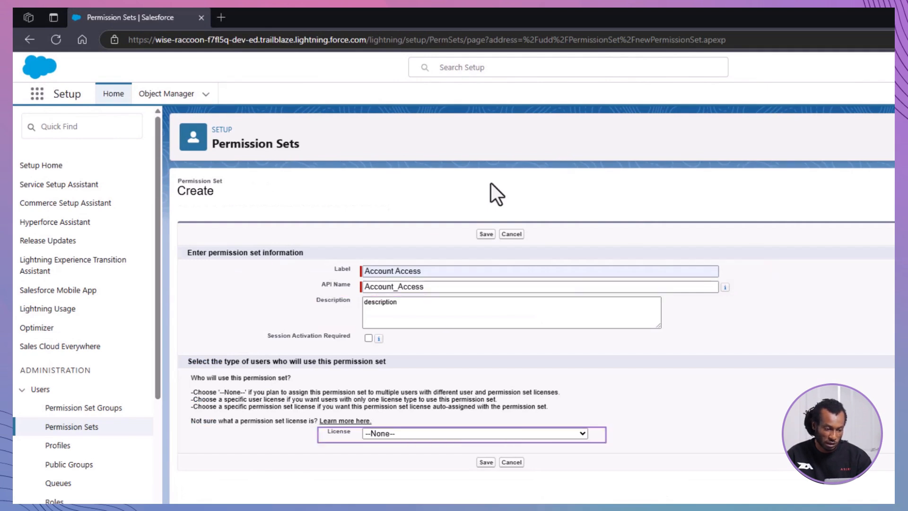
left_click(486, 234)
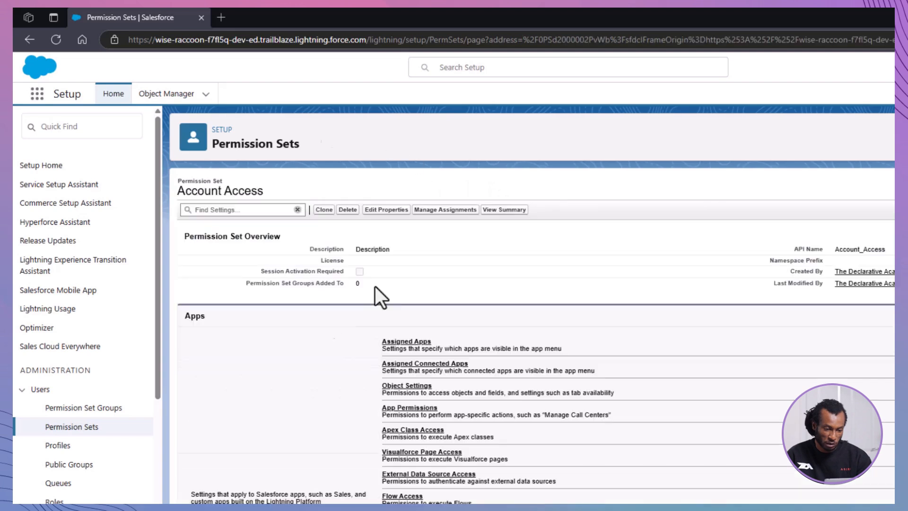
left_click(445, 209)
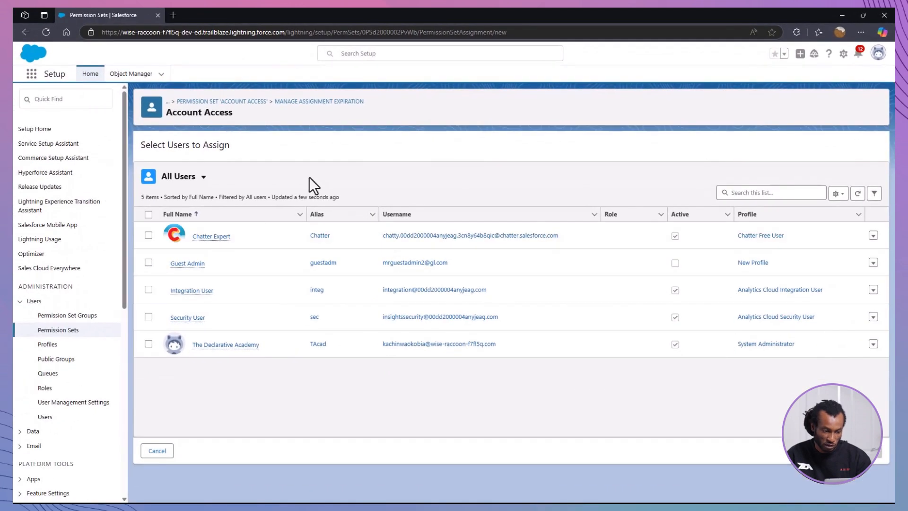
left_click(147, 263)
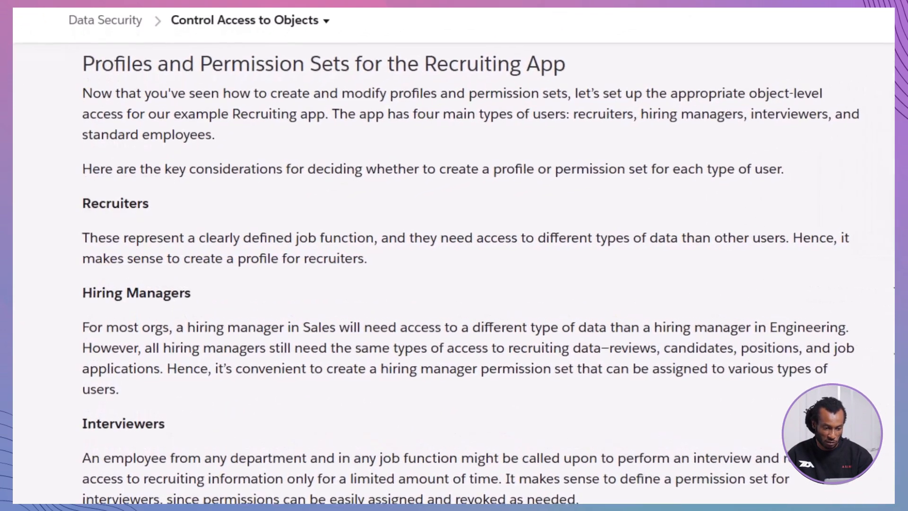
Scroll through the recruiting app unit content in Trailhead
scroll("down", 3)
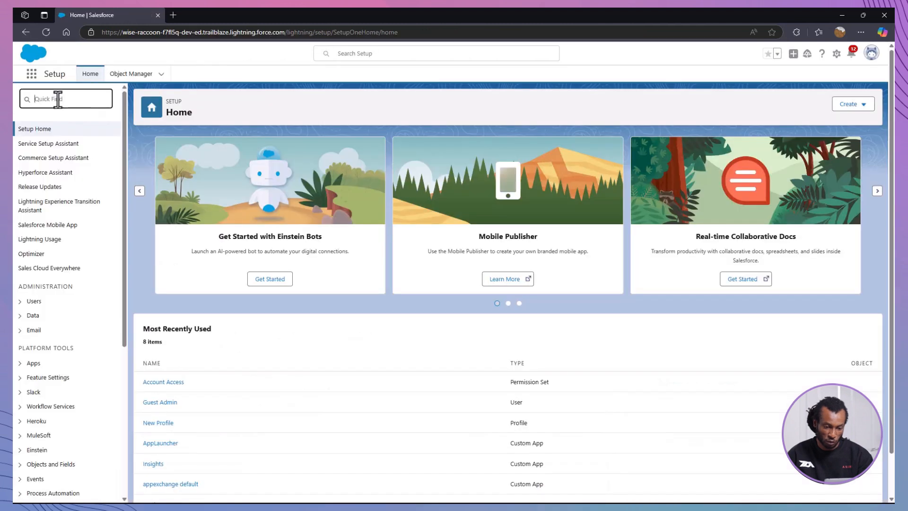
Begin cloning the Minimum Access - Salesforce profile as Cleaner
type("profiles")
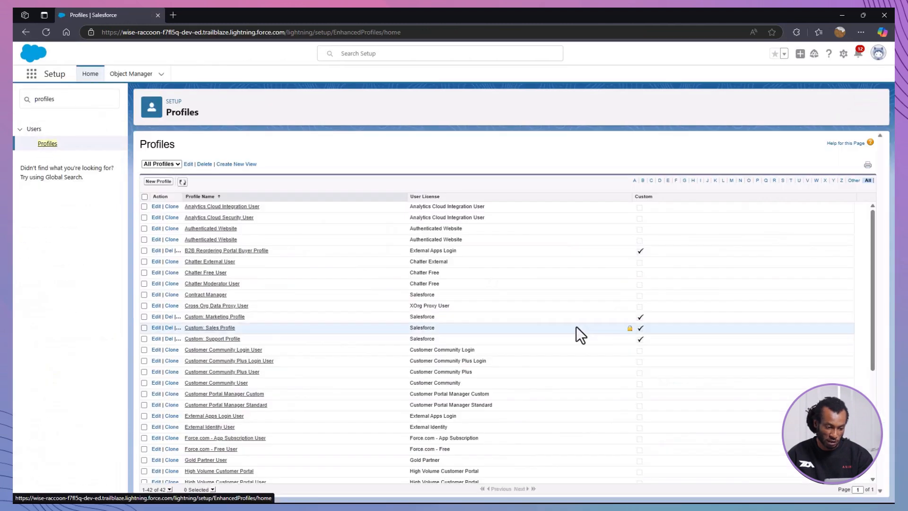
scroll("down", 3)
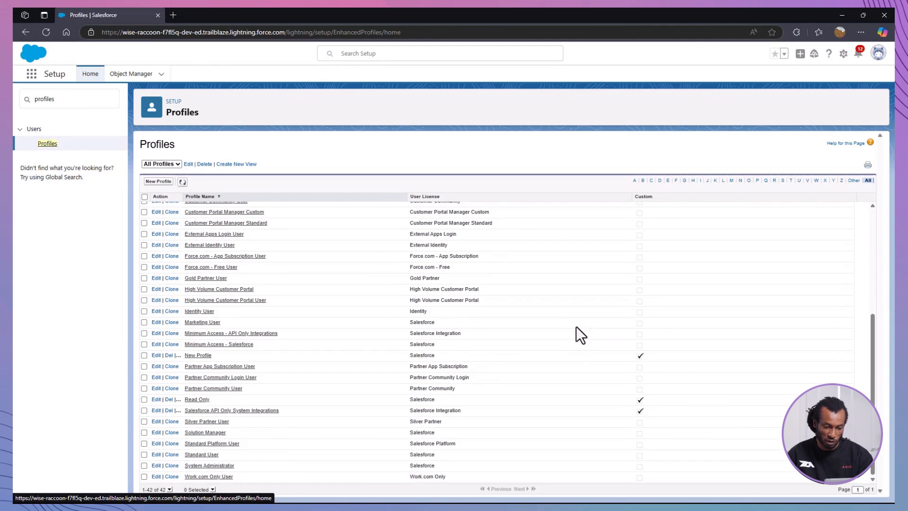
mouse_move(171, 345)
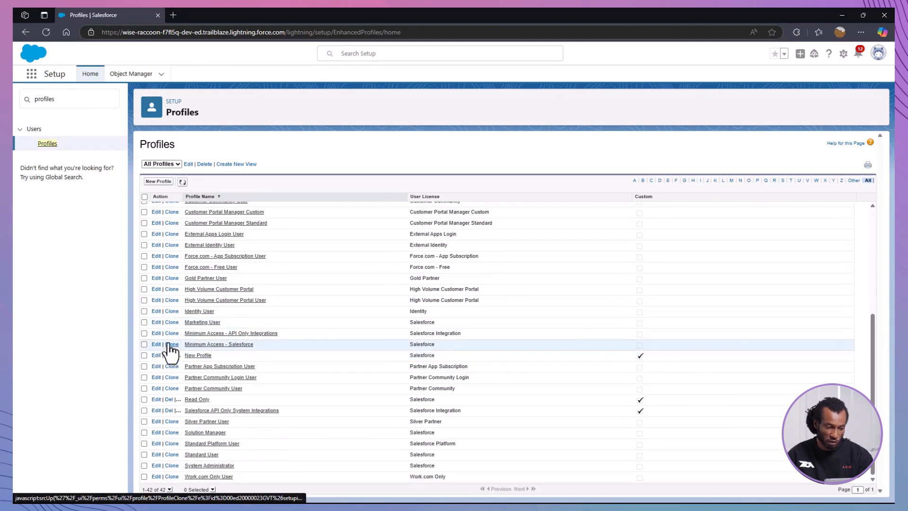
left_click(172, 344)
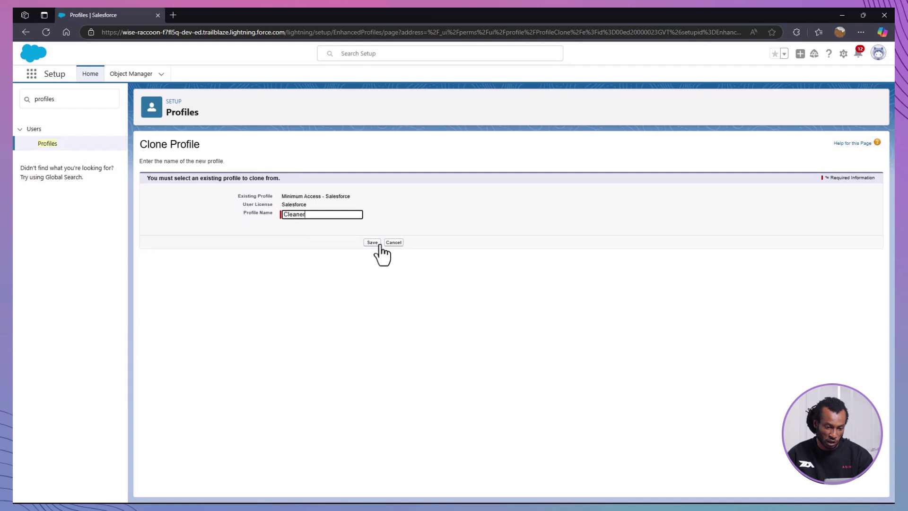
Save the Cleaner profile and review its Standard Object Permissions for Accounts, Contacts and Leads
left_click(373, 242)
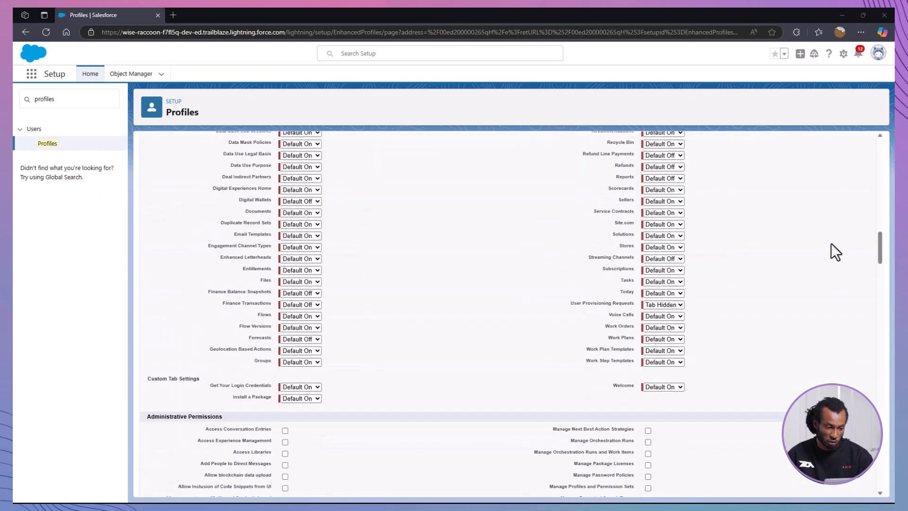
scroll("down", 3)
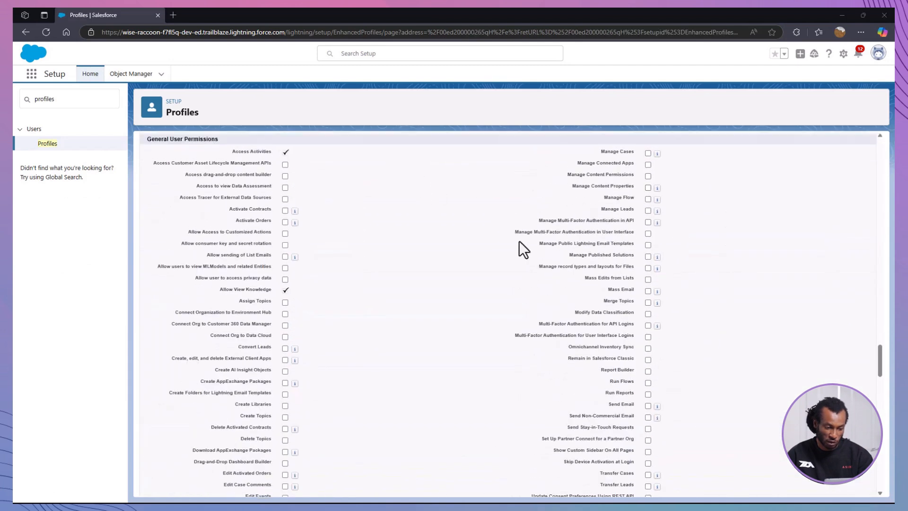
scroll("down", 3)
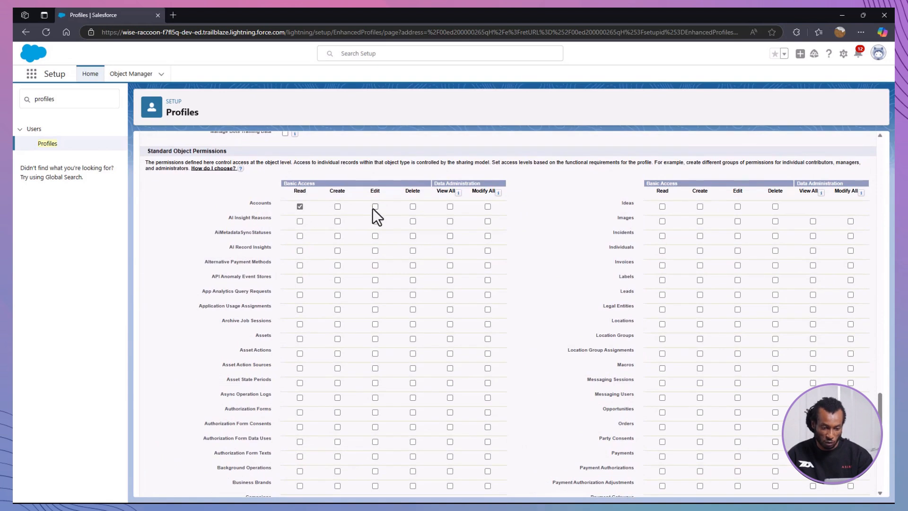
scroll("down", 3)
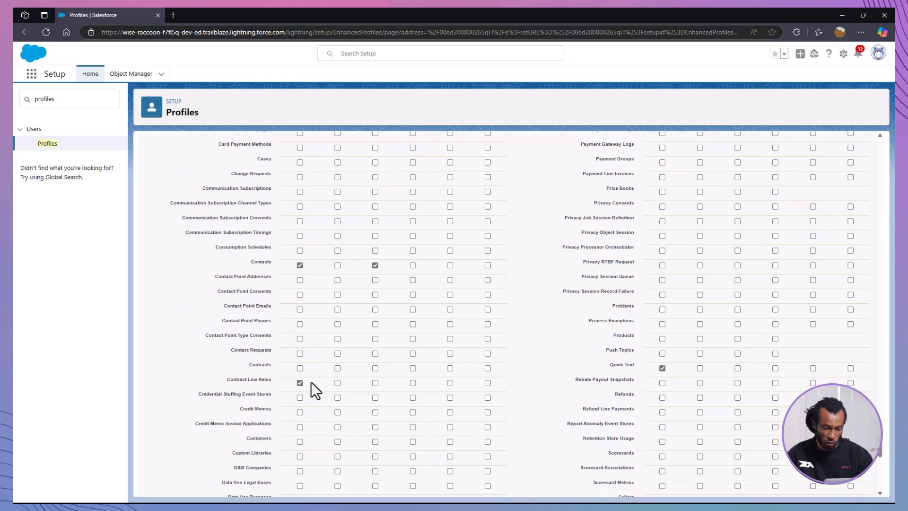
scroll("down", 3)
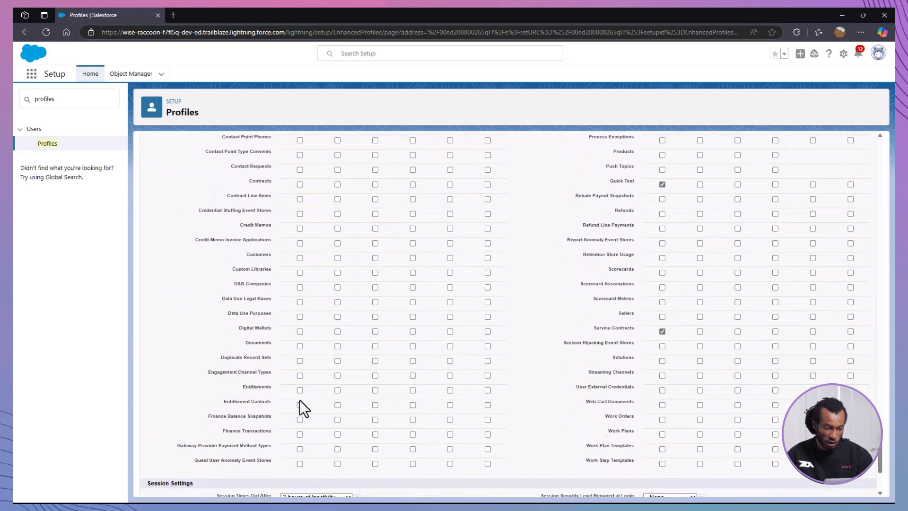
scroll("up", 3)
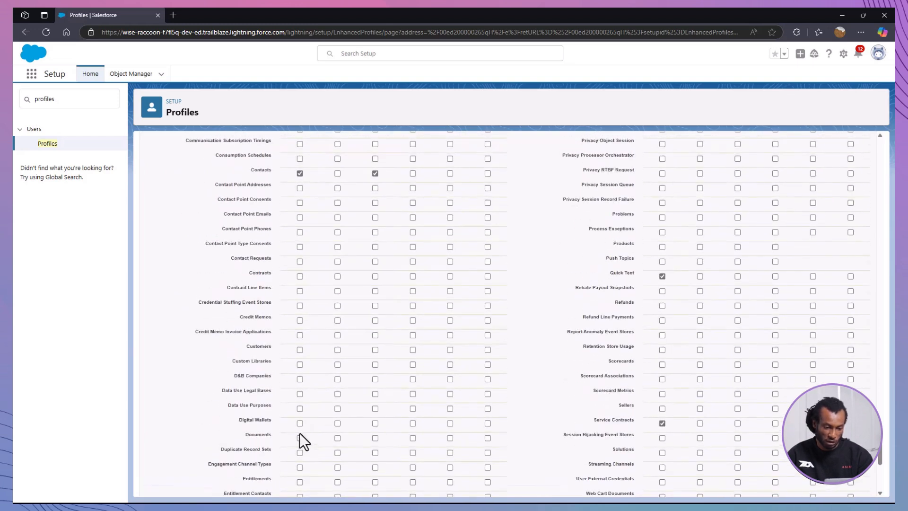
scroll("up", 3)
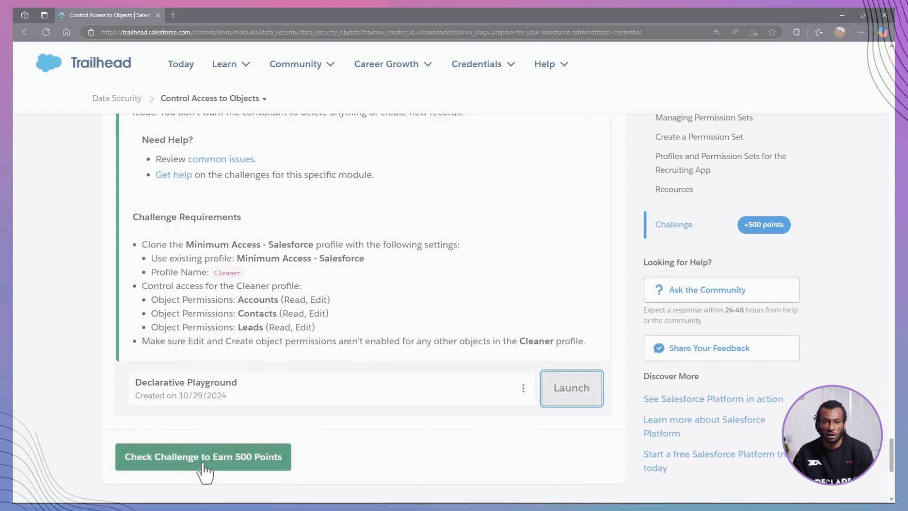
Check the Control Access to Objects challenge and earn the 500 points
left_click(203, 457)
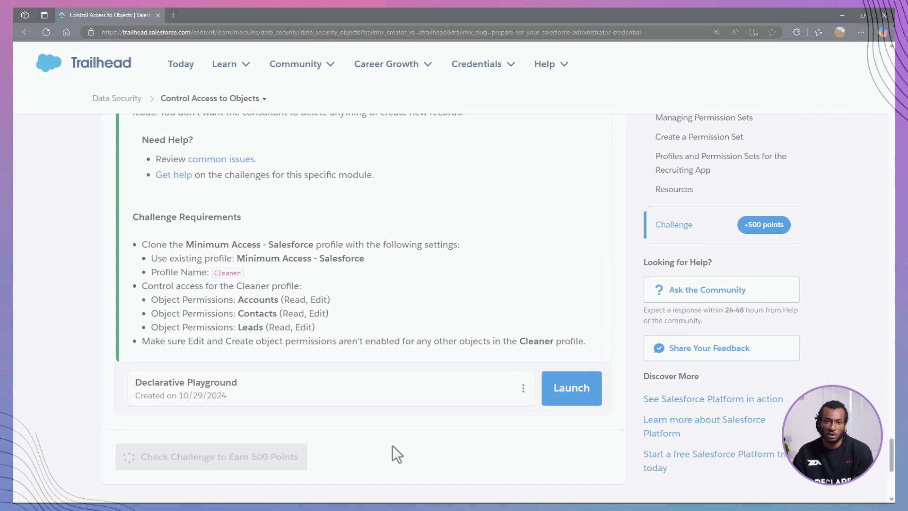
left_click(212, 457)
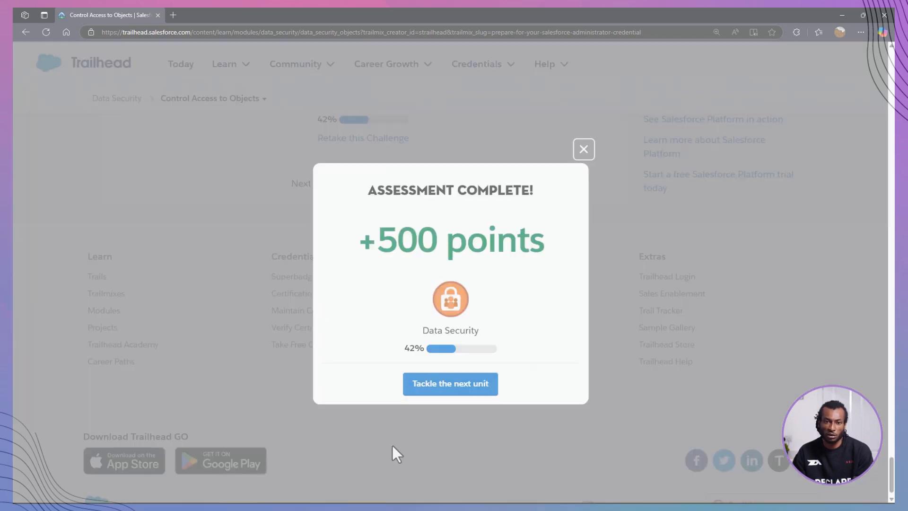